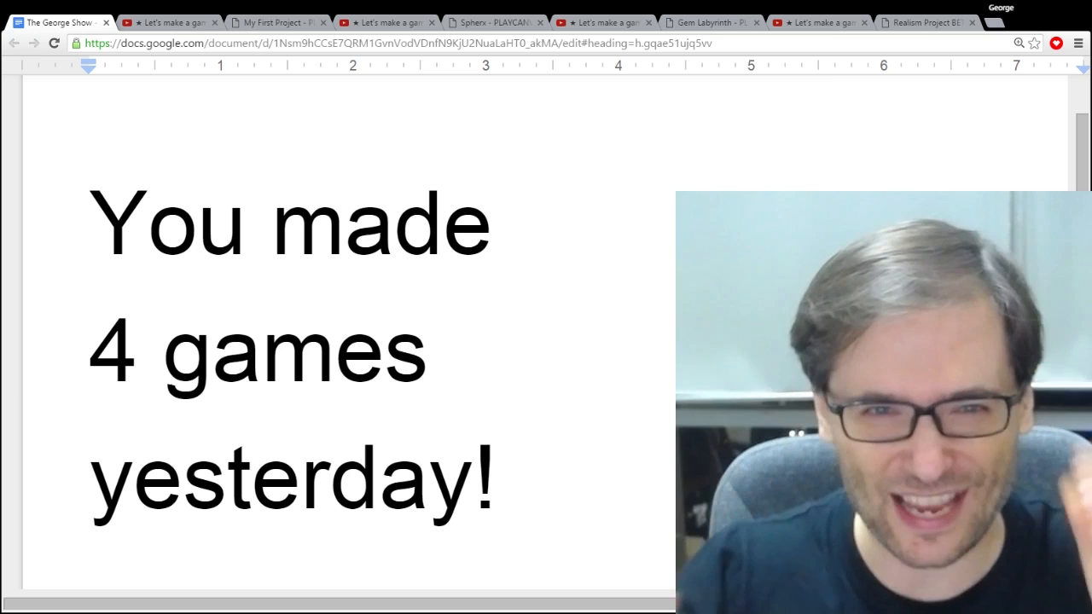
Bring up the Gem Labyrinth PlayCanvas game and let it run, scoring 13 at 32 seconds.
click(925, 23)
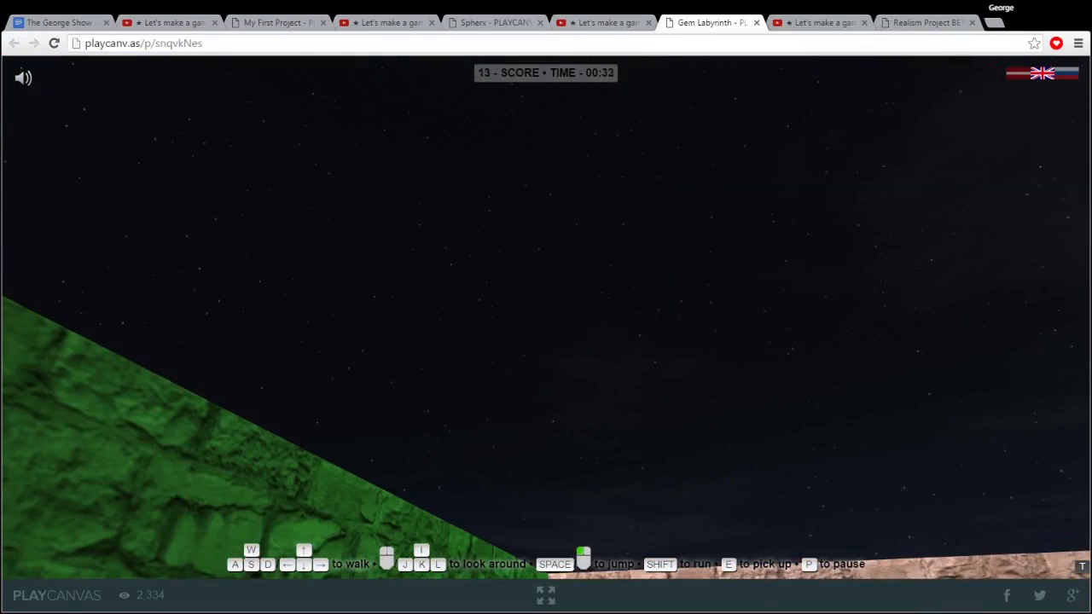
Show the game-making video's comments and highlight the viewer's PlayCanvas game link.
click(601, 22)
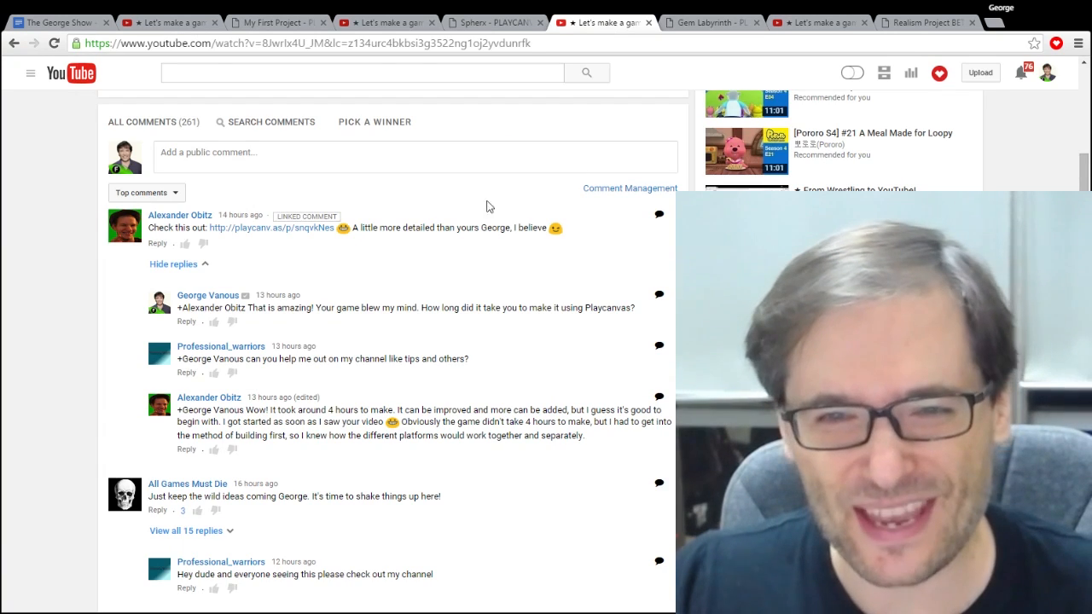
mouse_move(181, 215)
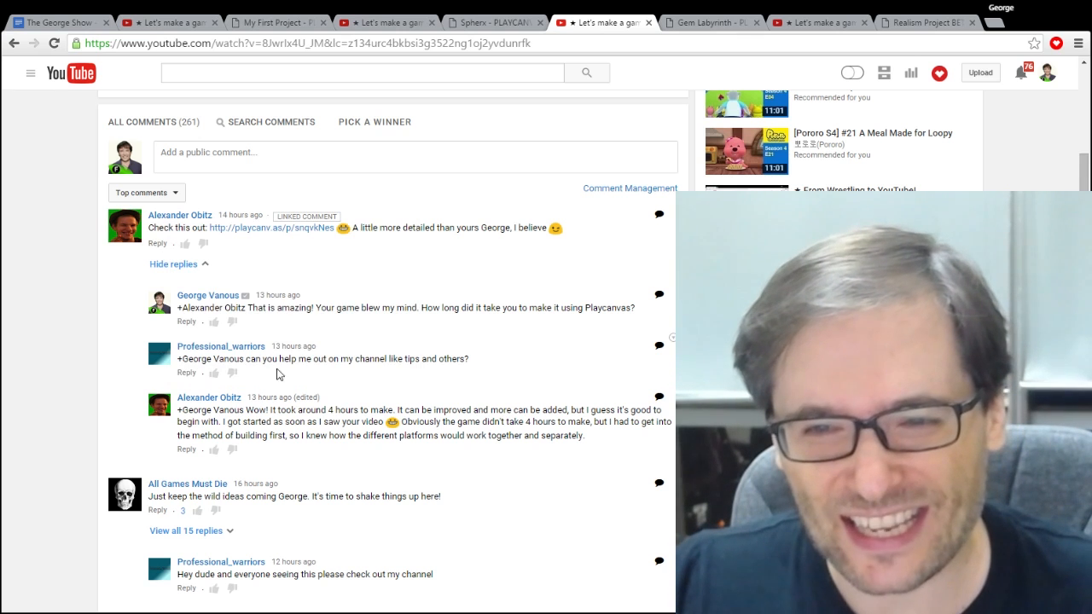
drag(475, 422, 583, 421)
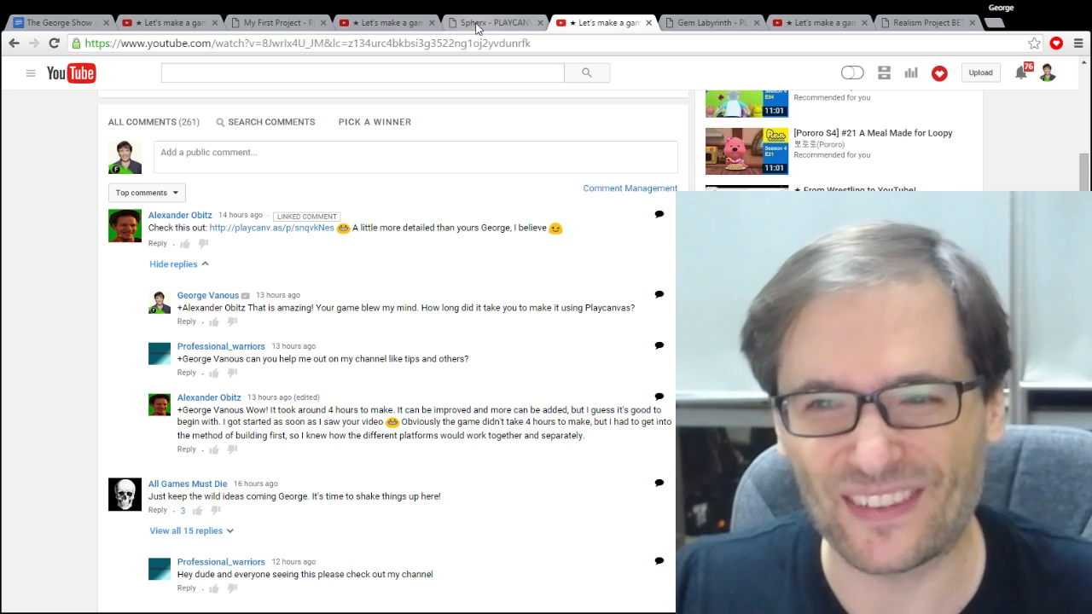
click(491, 20)
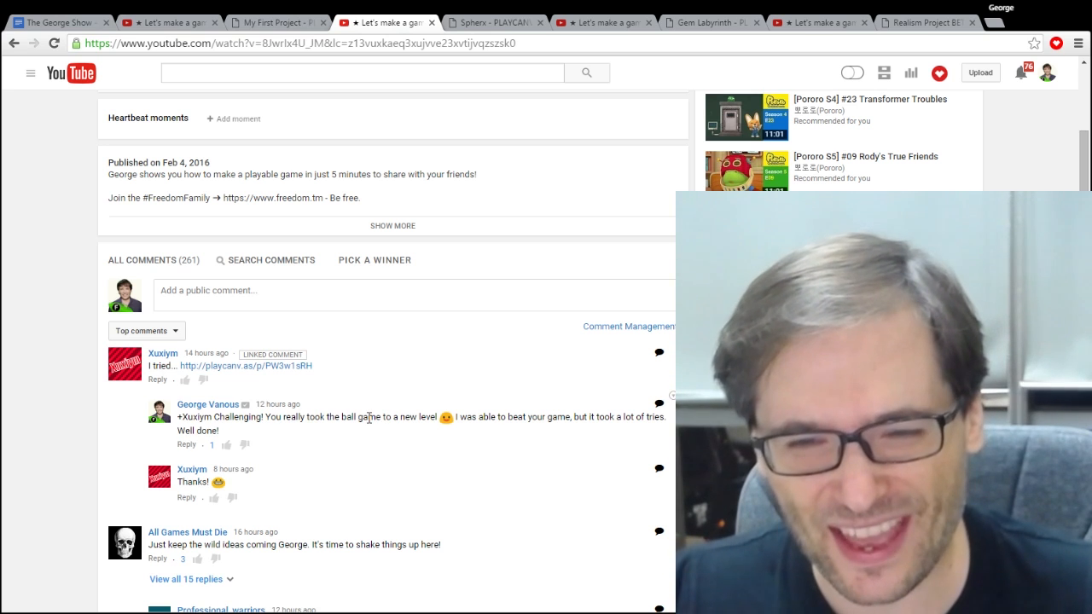
Load the viewer's 'My First Project' rolling-ball tile game in PlayCanvas.
click(271, 22)
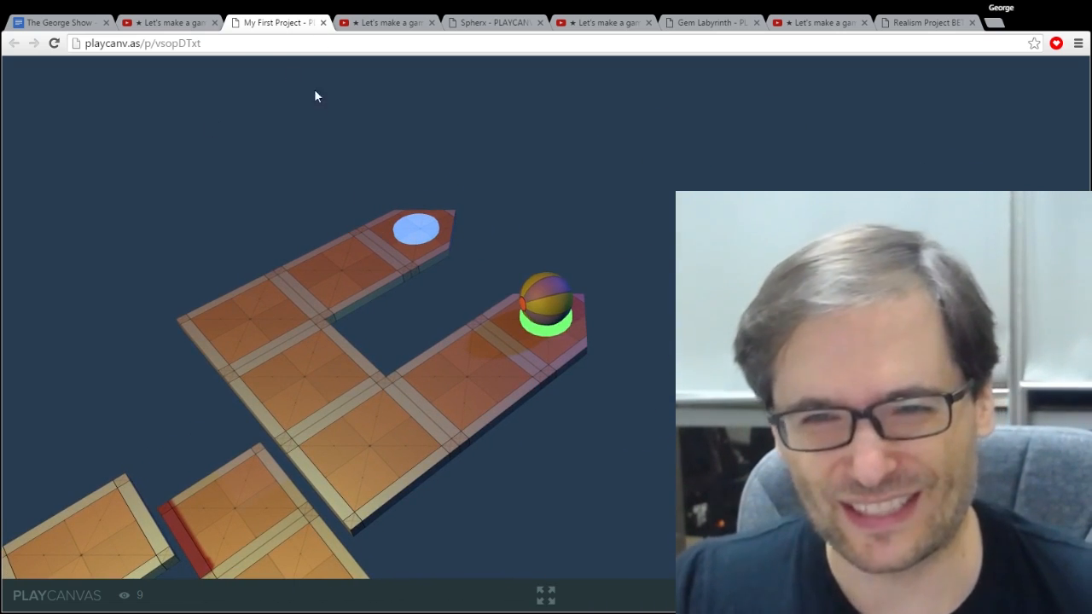
Return to the YouTube comments and find the rolling-ball game comment with its new reply.
click(167, 22)
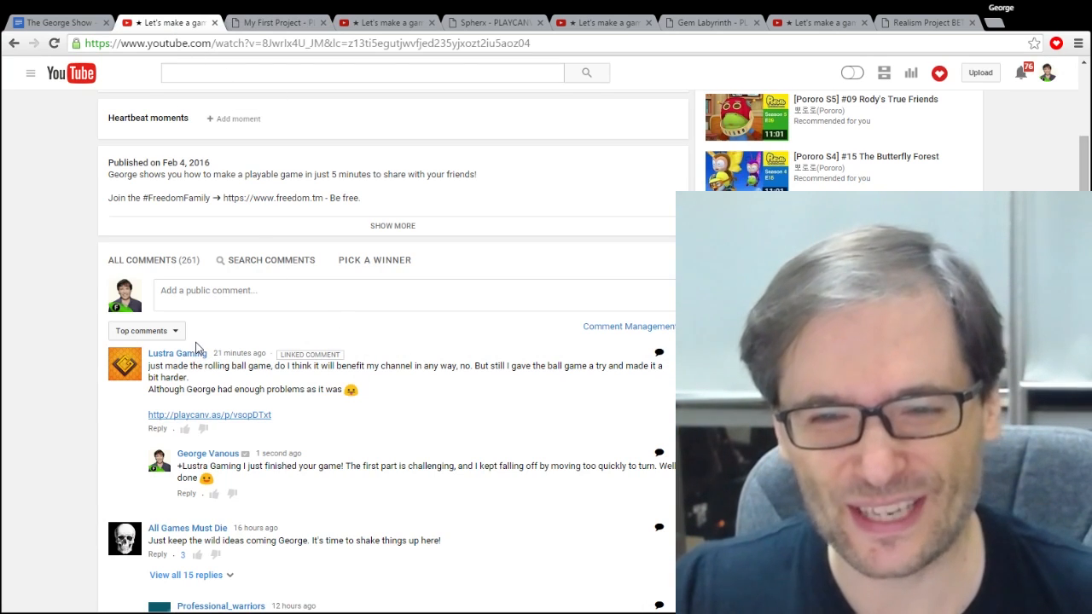
scroll(down, 3)
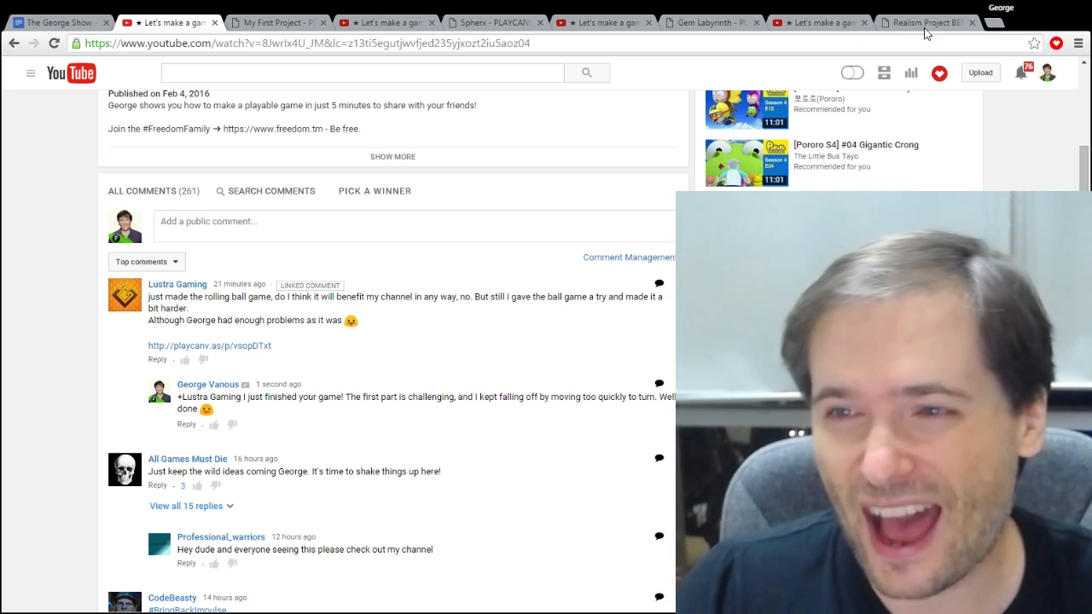
Go to freedom.tm in a new tab and sign in with the Google account's second Freedom! account.
click(995, 24)
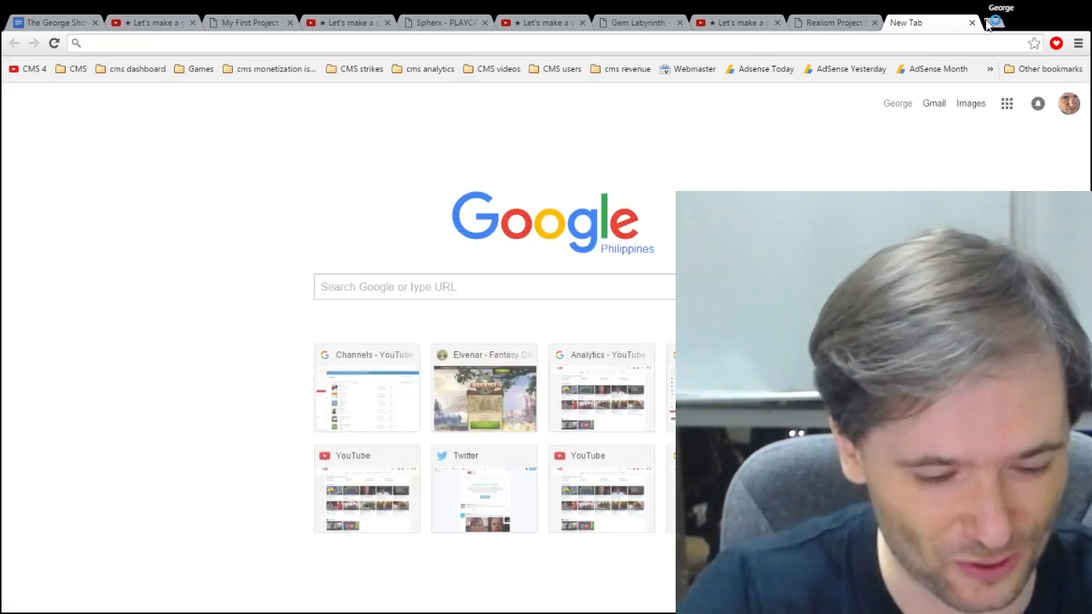
text(freedom.tm)
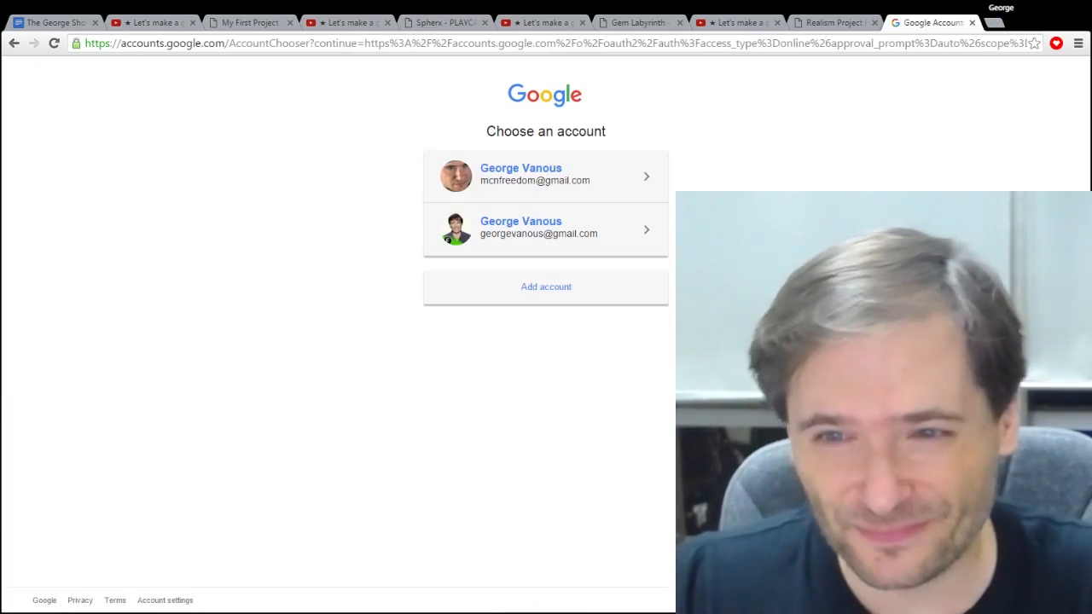
click(538, 228)
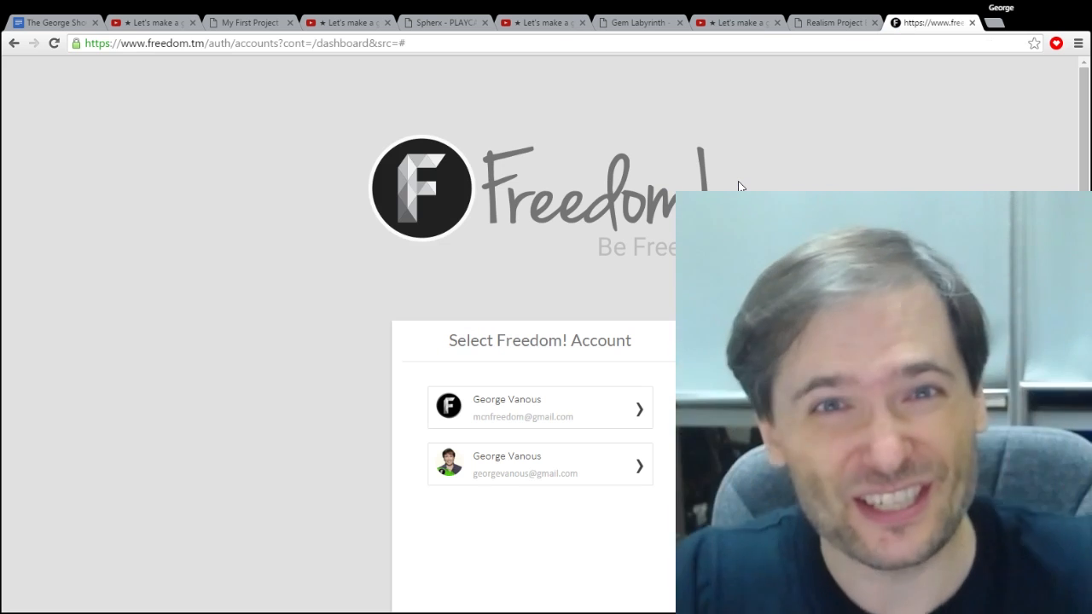
click(540, 464)
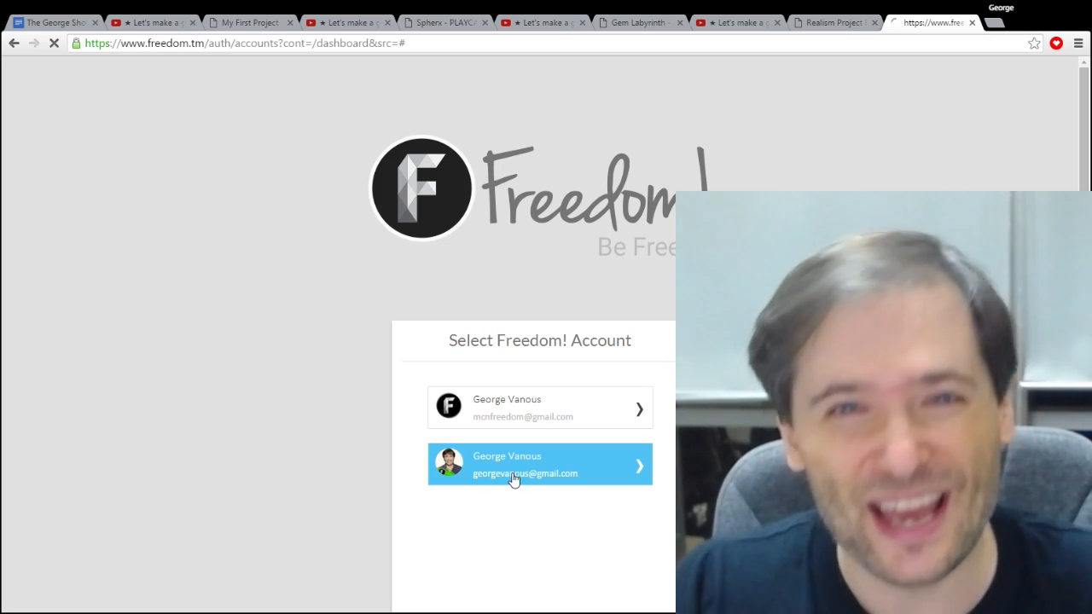
click(539, 464)
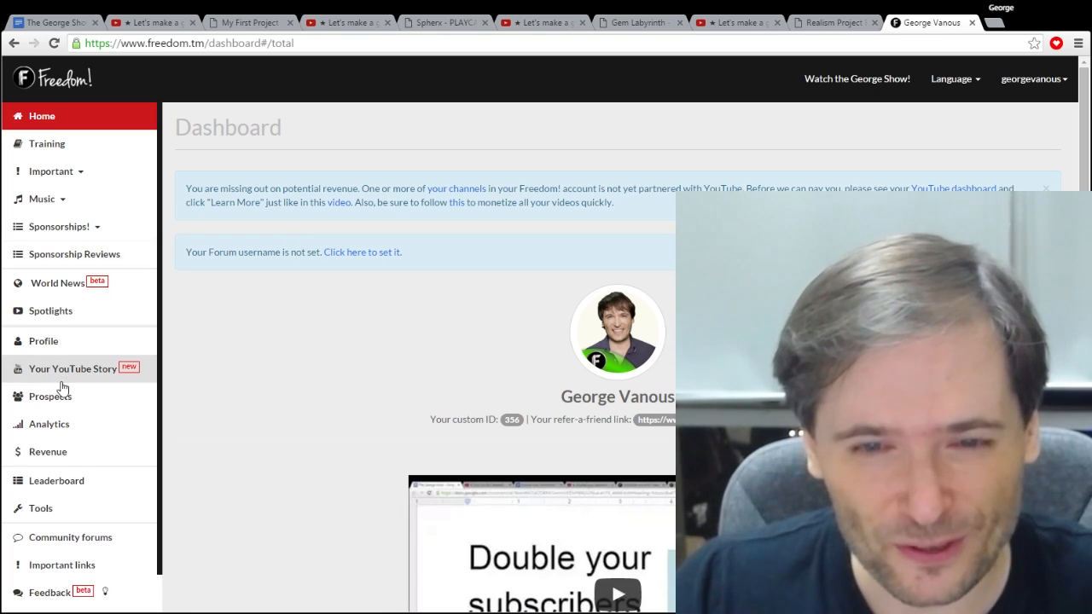
Visit the Your YouTube Story page and read the shared story and its author's name.
click(72, 368)
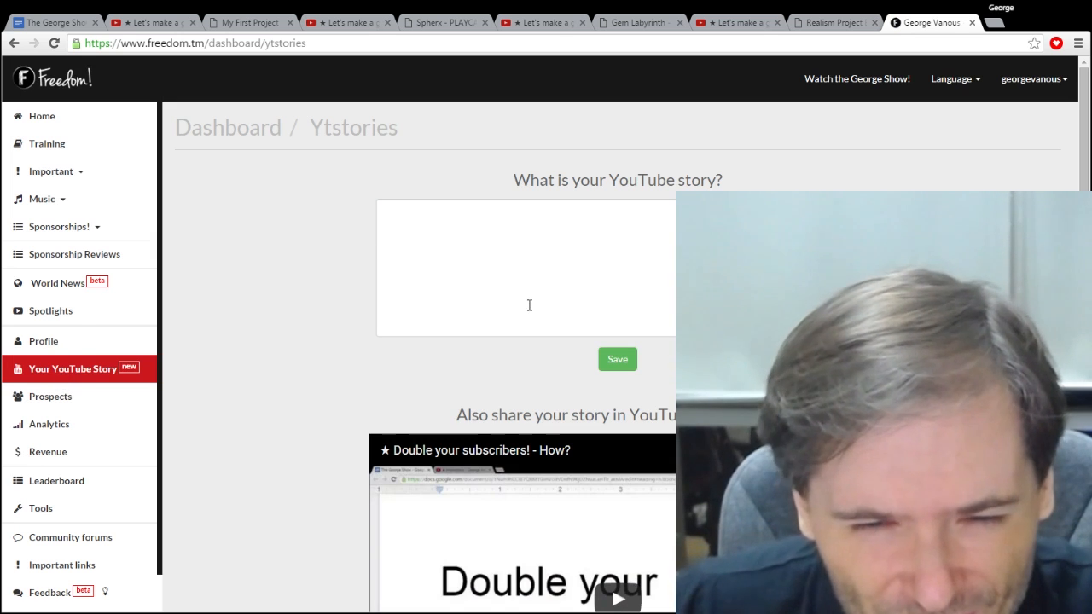
click(529, 264)
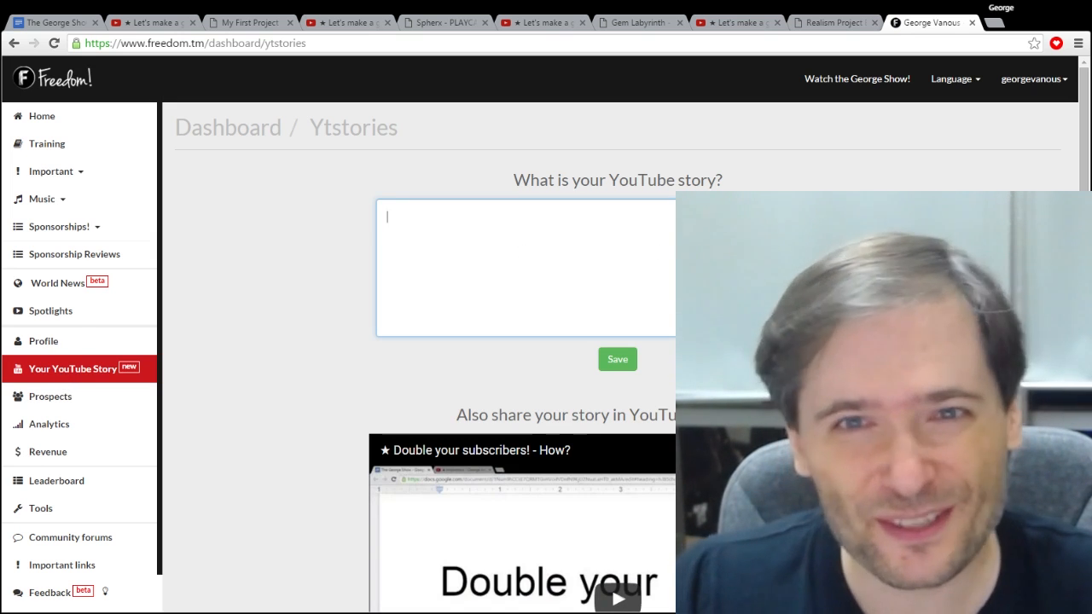
scroll(down, 3)
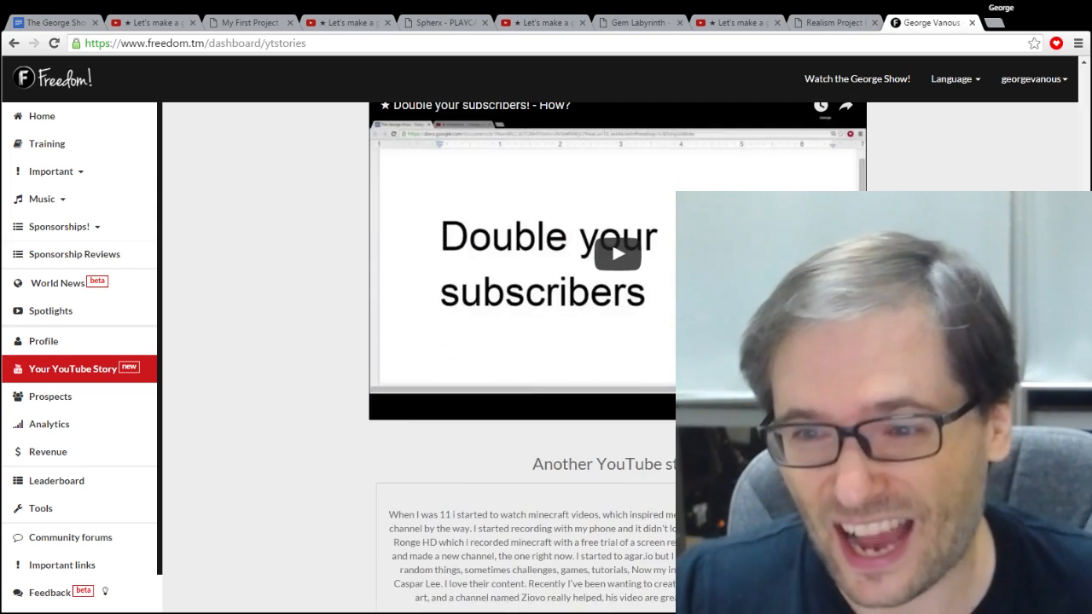
scroll(down, 3)
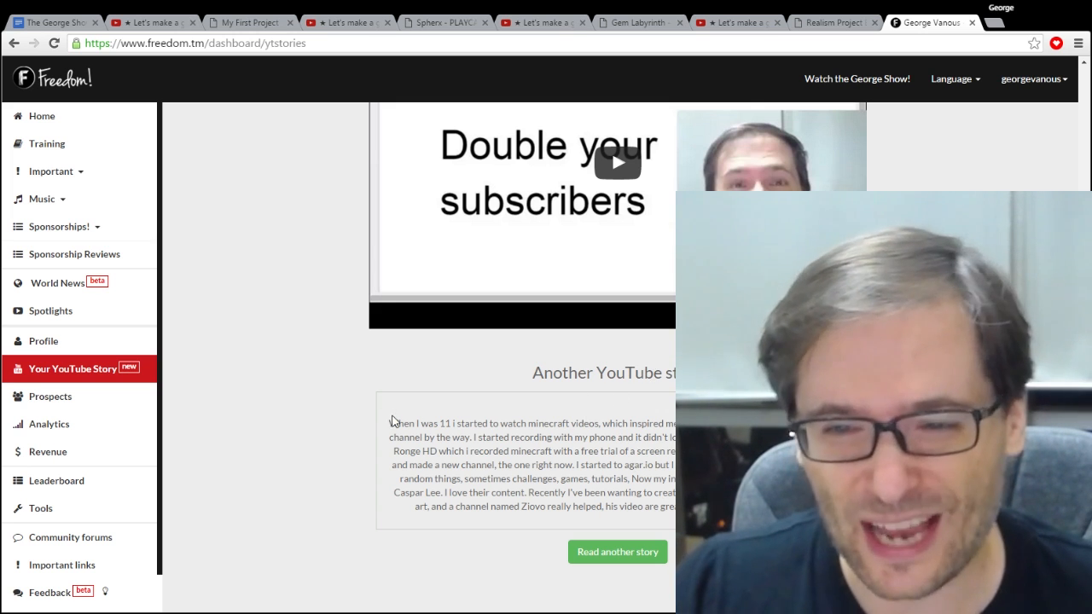
drag(390, 423, 434, 423)
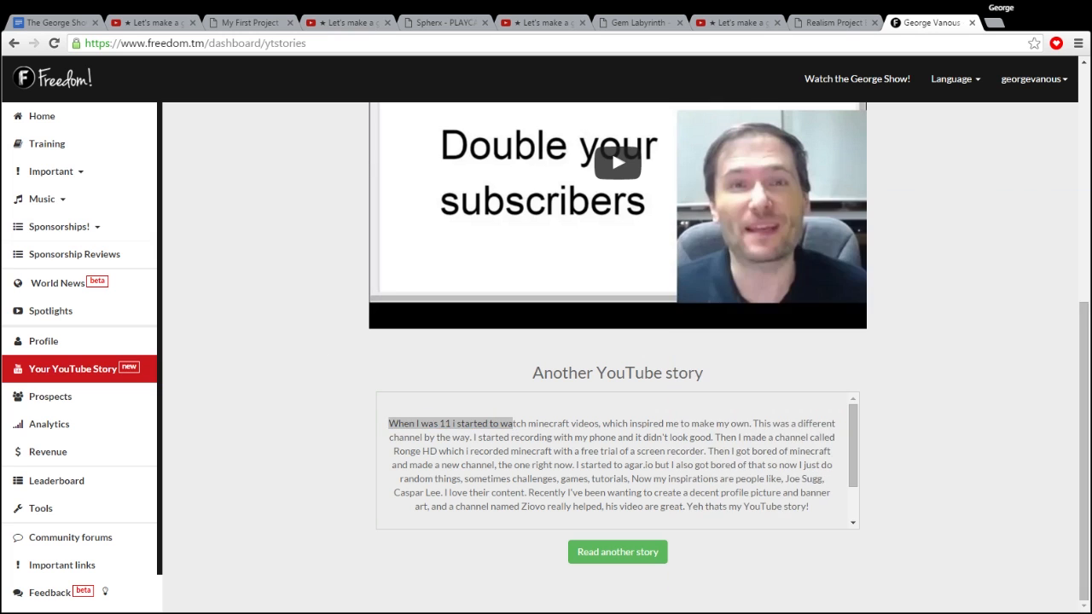
drag(577, 424, 775, 423)
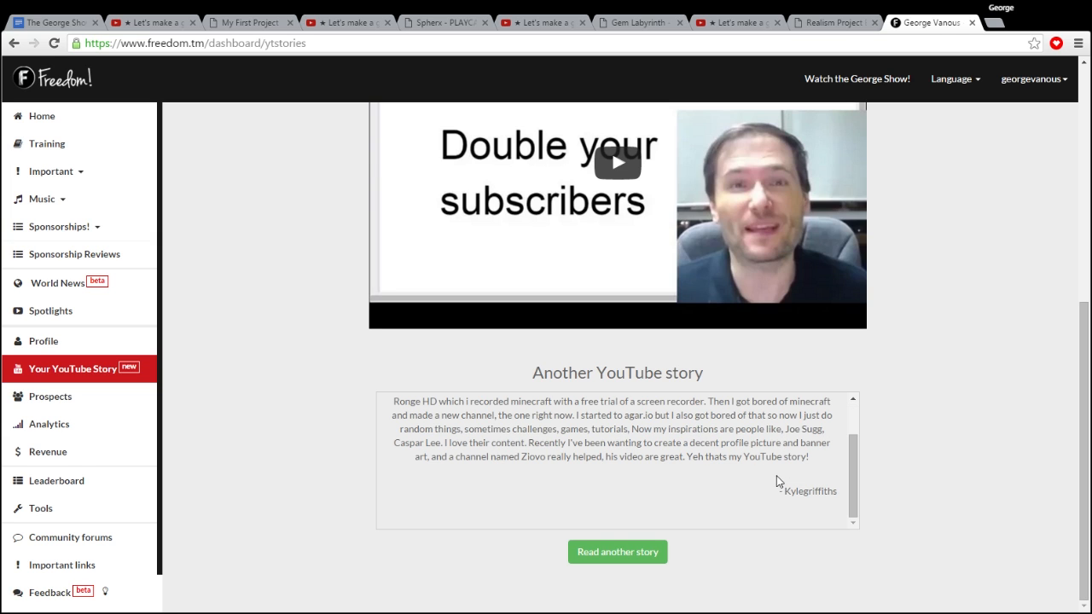
double_click(809, 492)
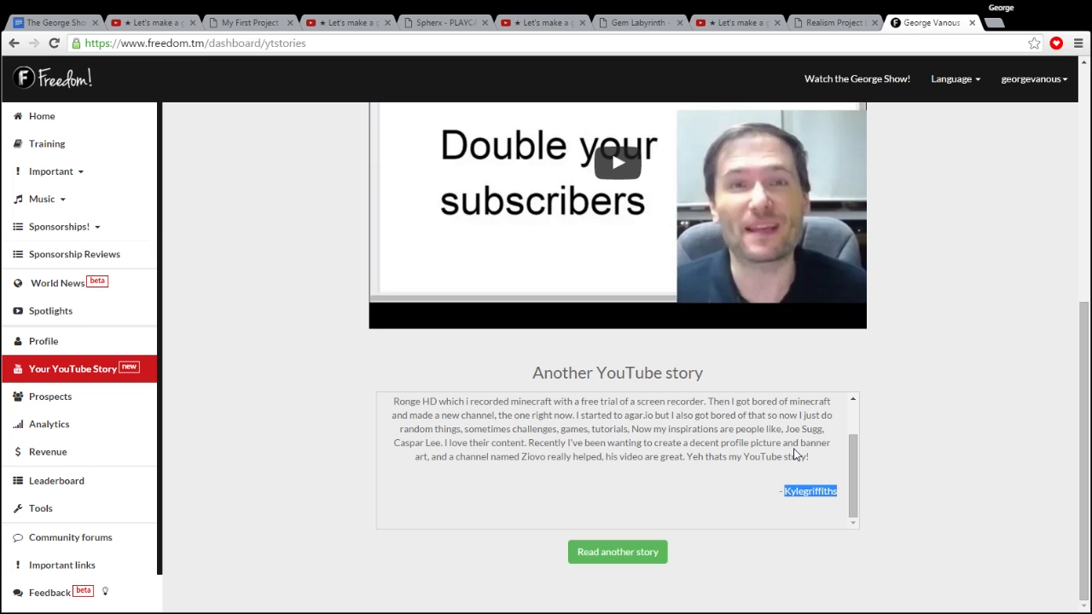
mouse_move(618, 553)
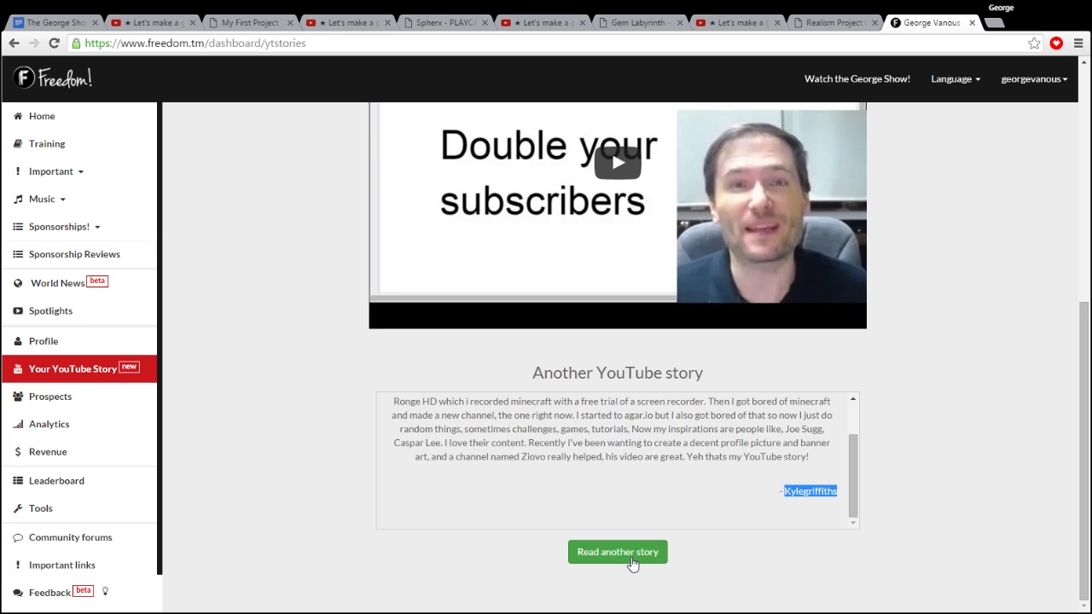
Load another shared story, a short one about joining Freedom through a friend.
click(618, 553)
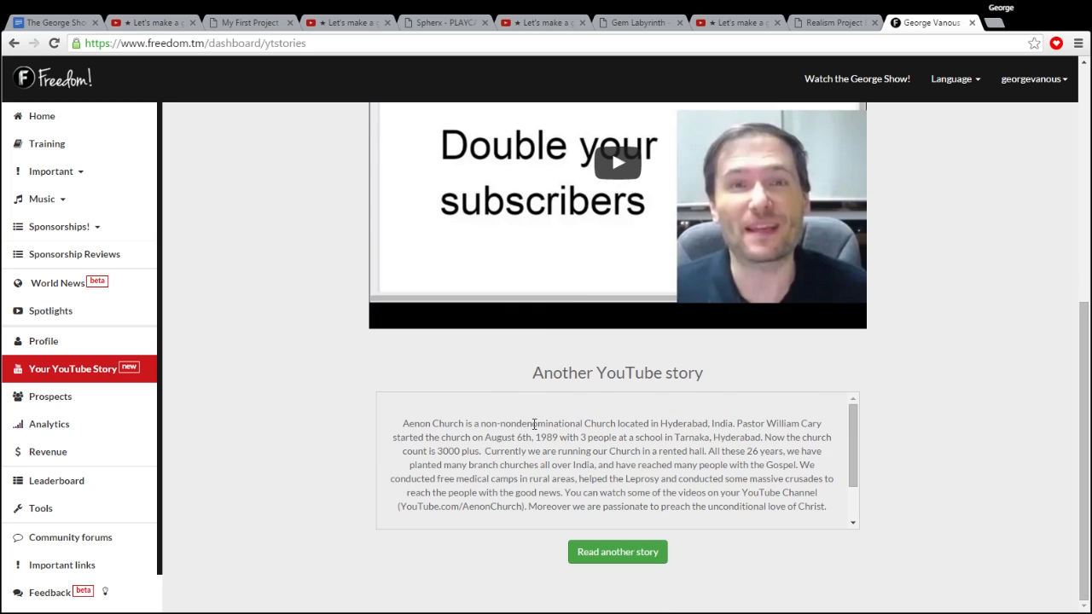
scroll(down, 3)
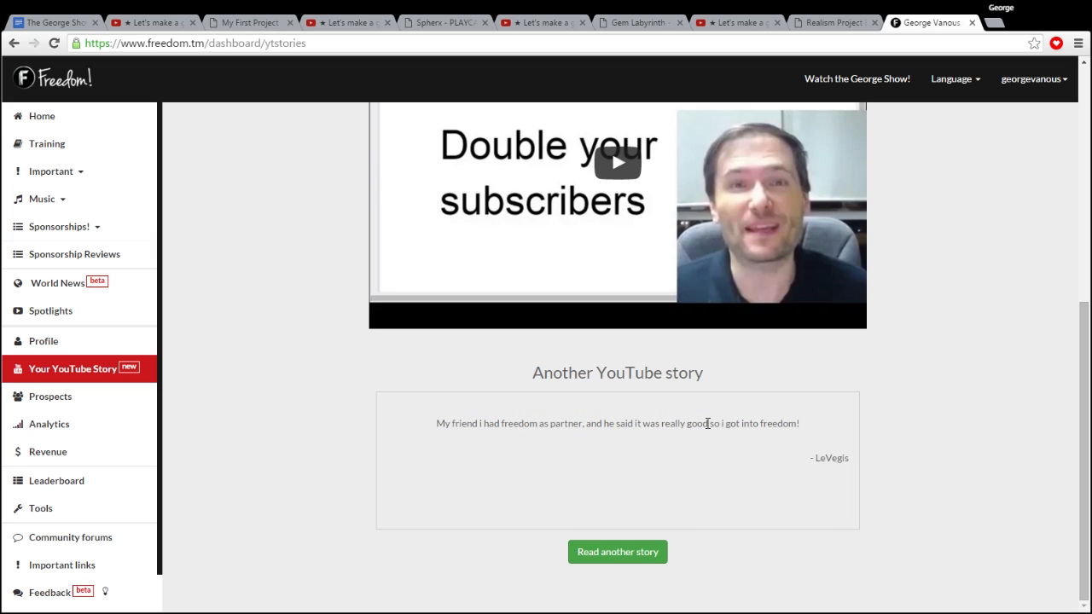
double_click(829, 458)
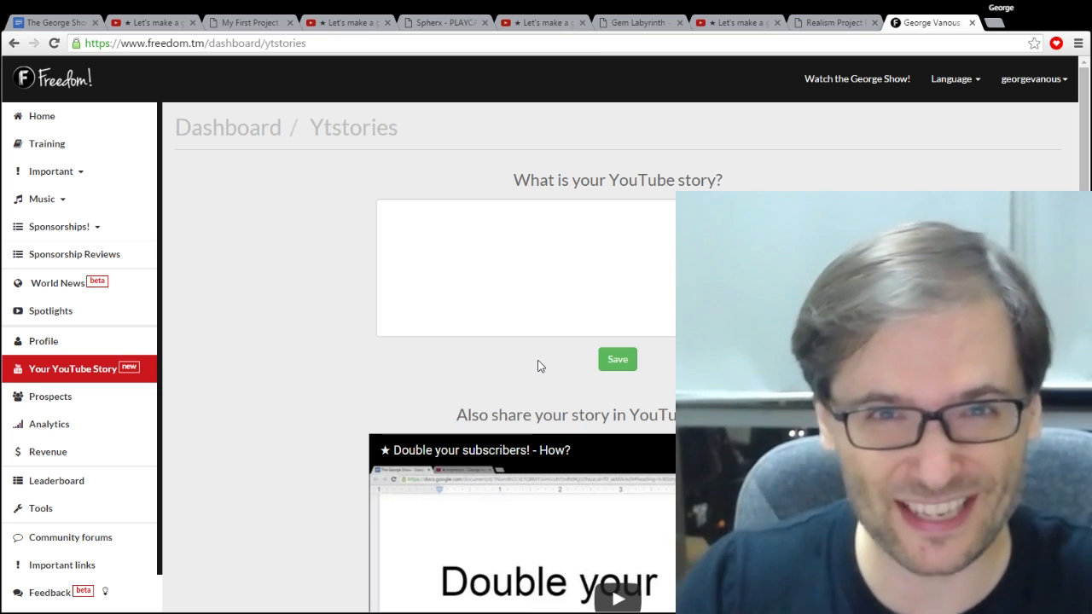
Bring up the dashboard.tm sync page for connecting YouTube and Dailymotion channels.
click(993, 22)
text(www.dashboard.tm/sync)
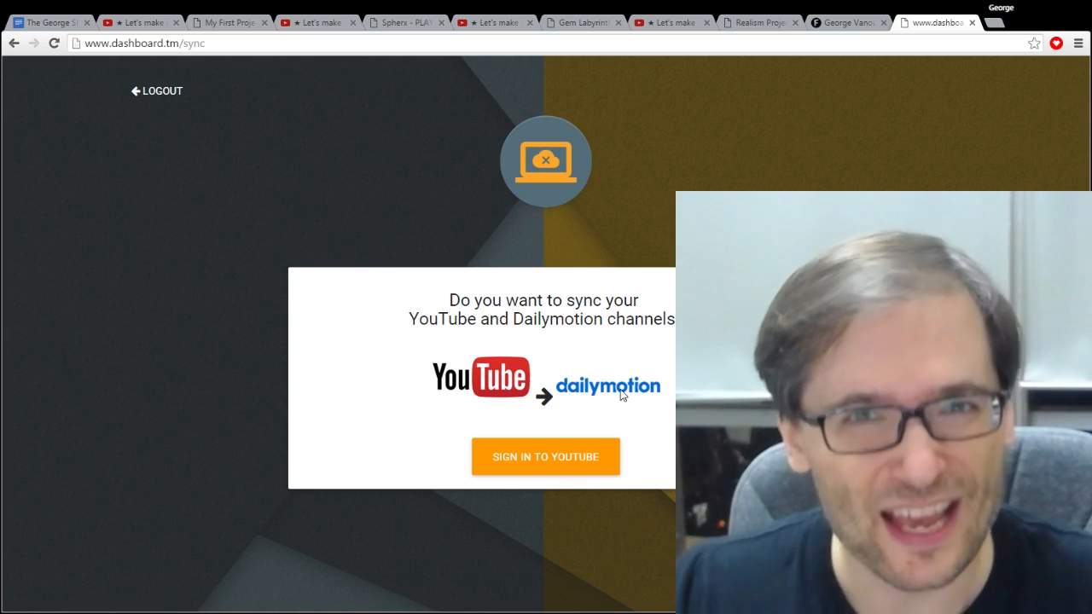
mouse_move(546, 457)
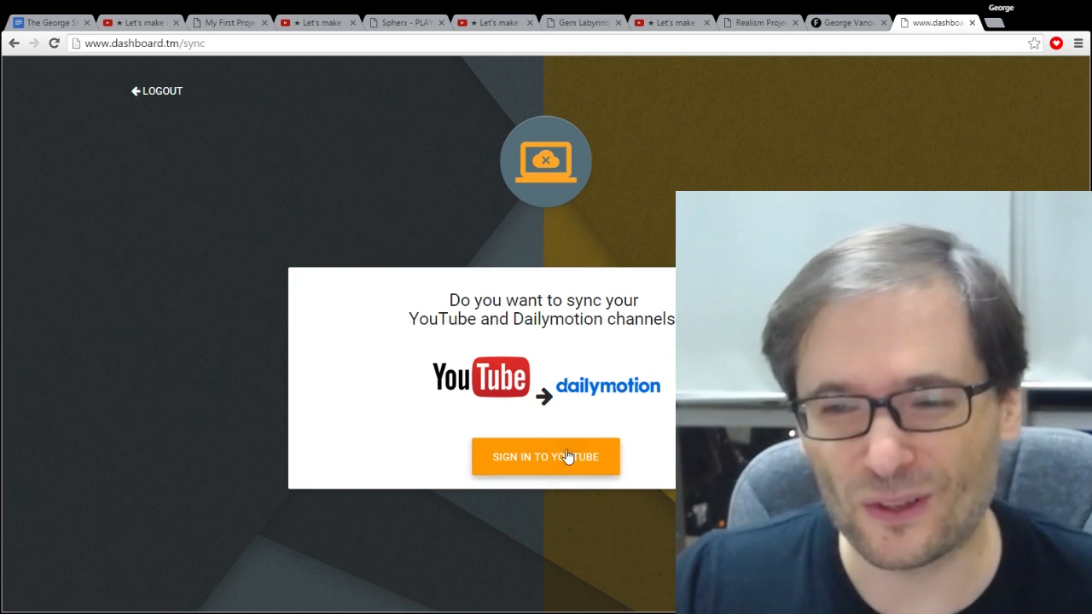
Sign in to YouTube with the Google account and grant Freedom! offline access, loading all 118 videos.
click(546, 458)
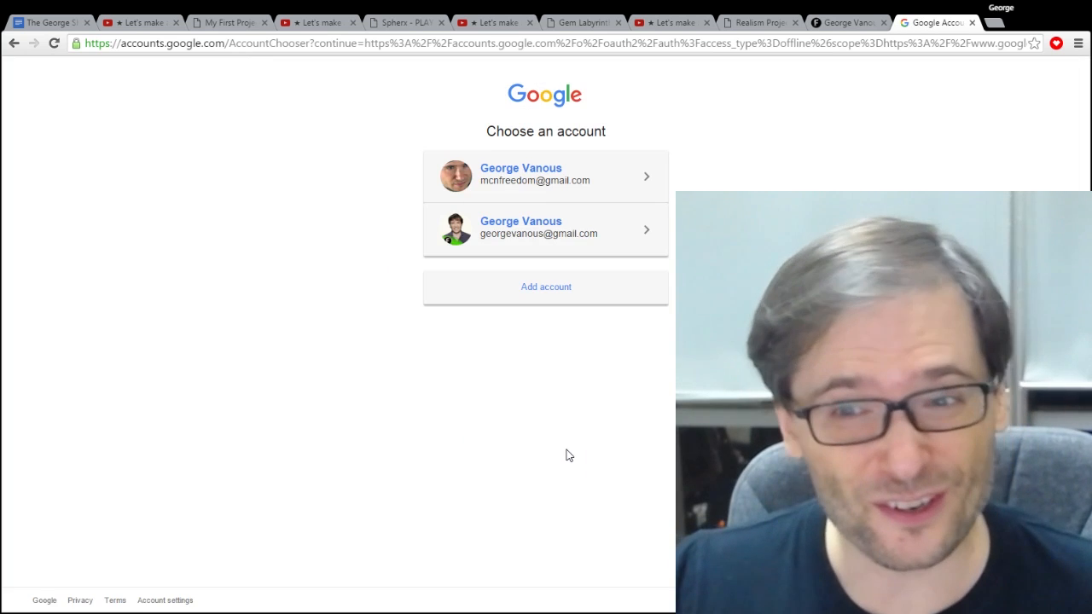
click(539, 227)
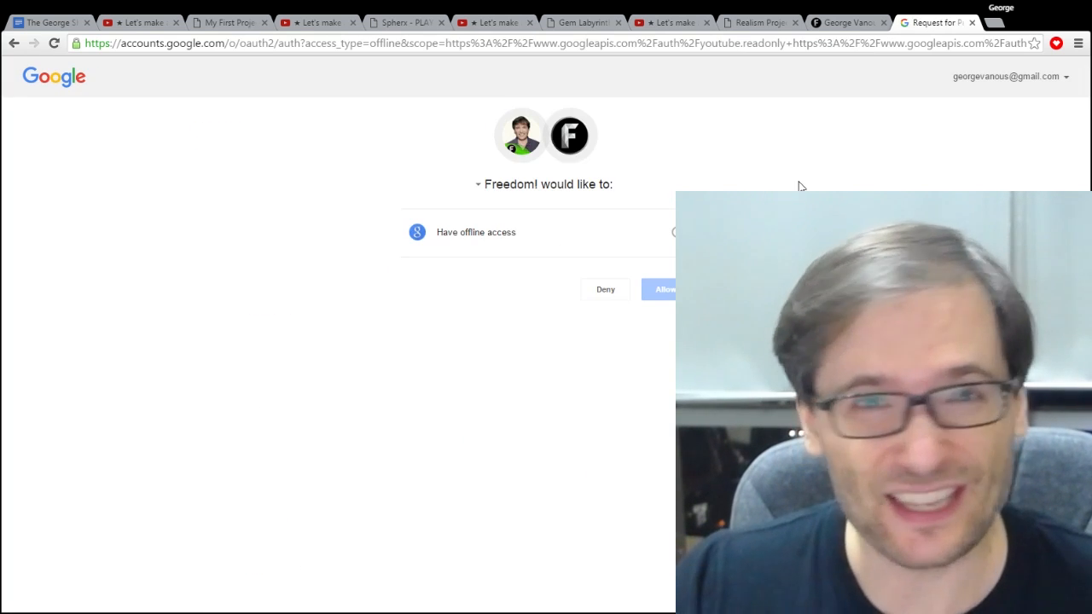
click(666, 290)
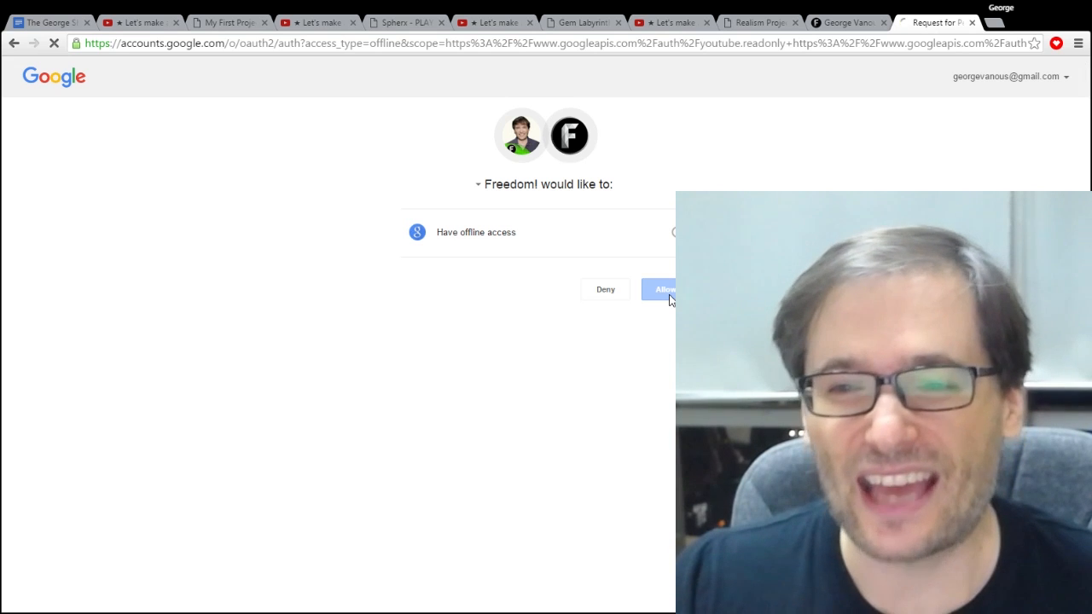
click(665, 290)
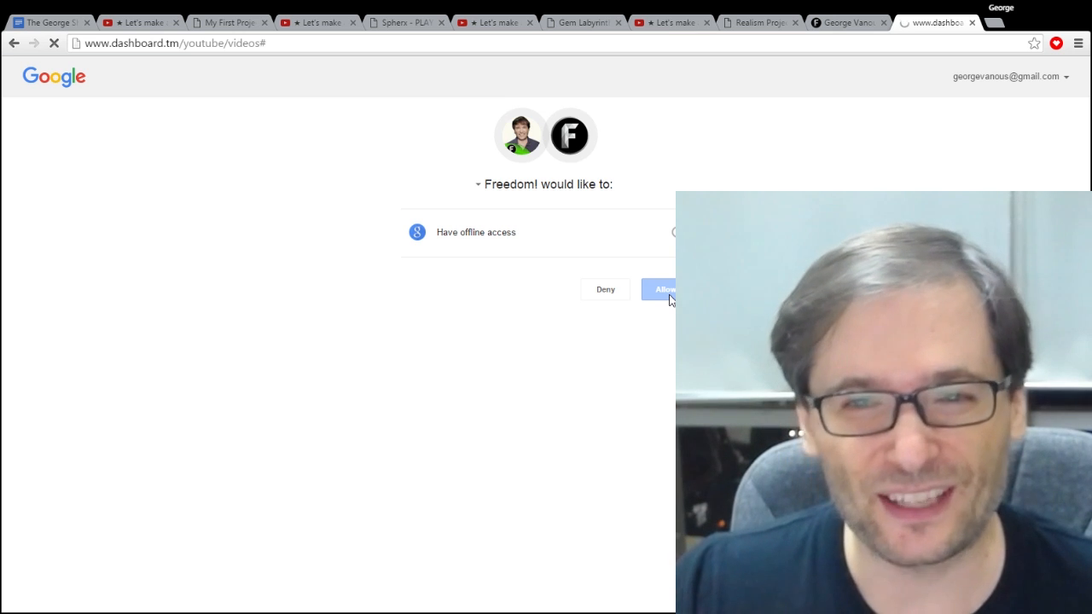
click(666, 290)
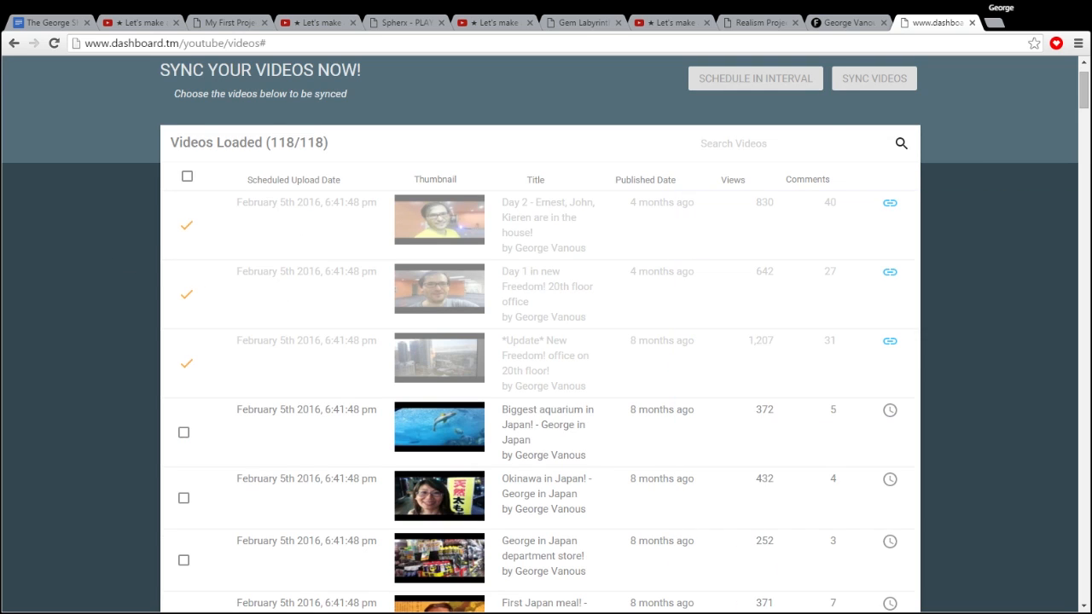
Select all unsynced videos and schedule them for interval upload starting March 21.
scroll(down, 3)
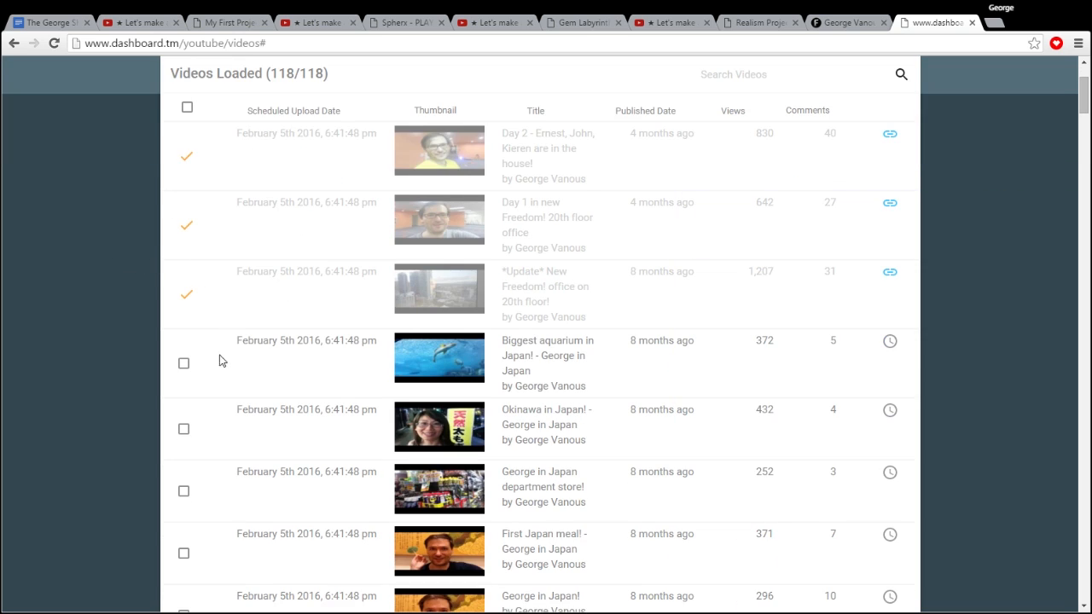
mouse_move(259, 287)
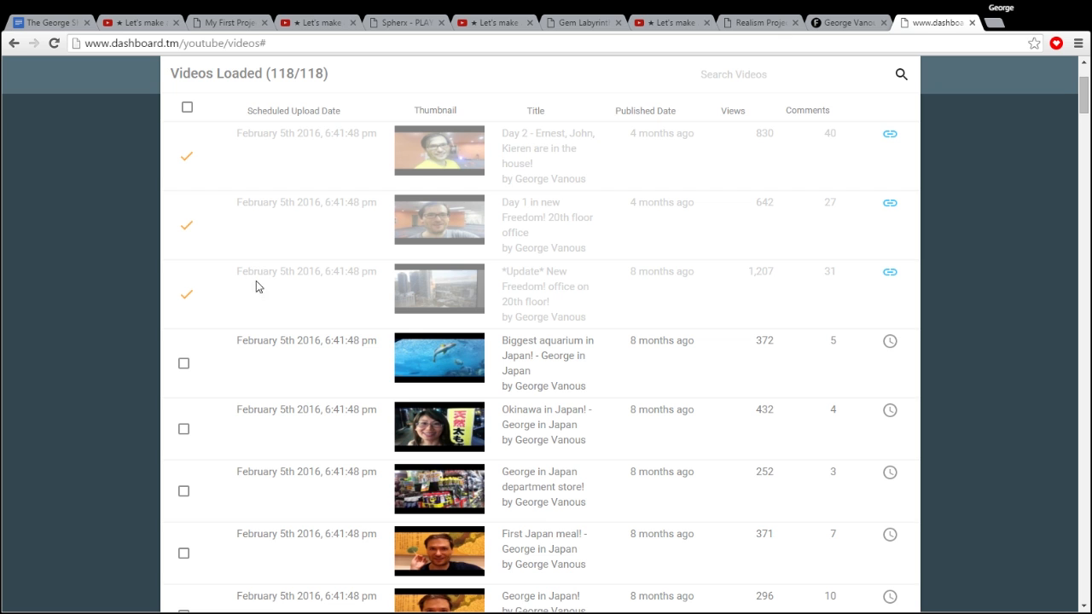
click(188, 108)
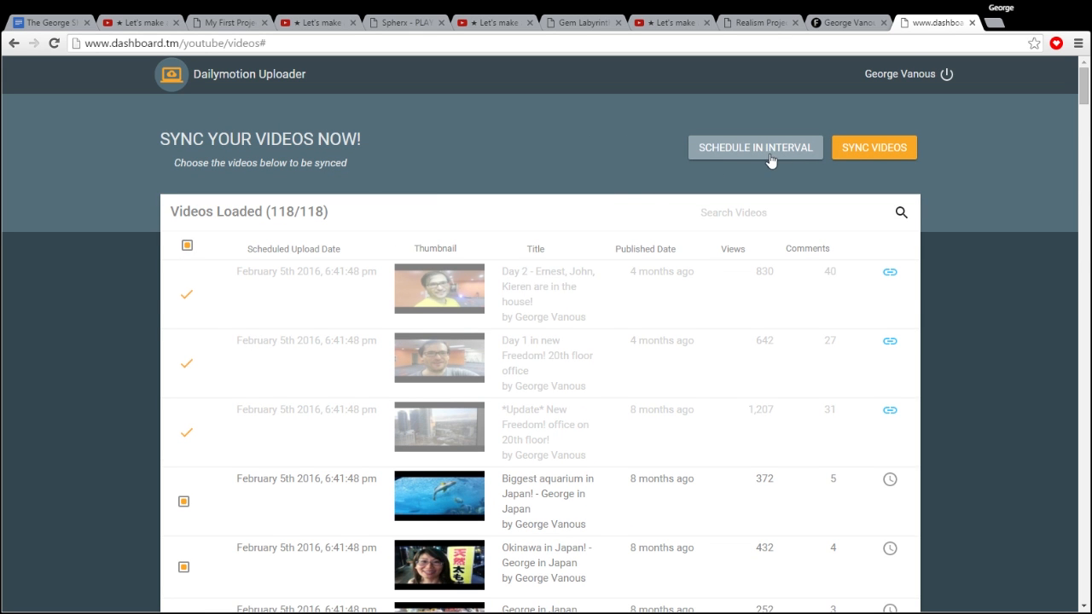
click(754, 147)
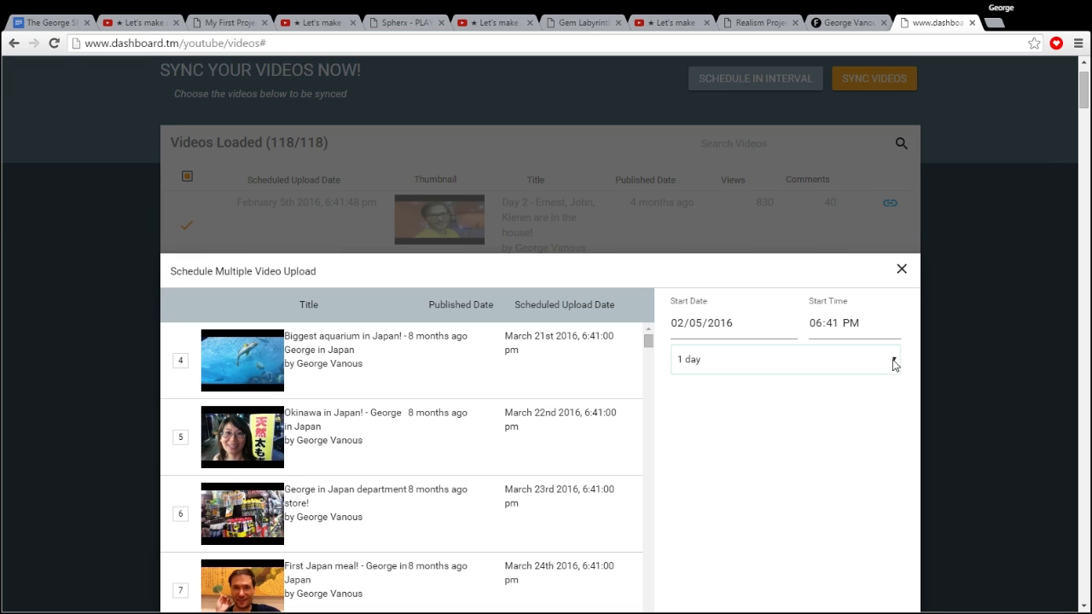
Try a 2-day upload interval, revert to 1 day, and close the scheduling window.
click(783, 358)
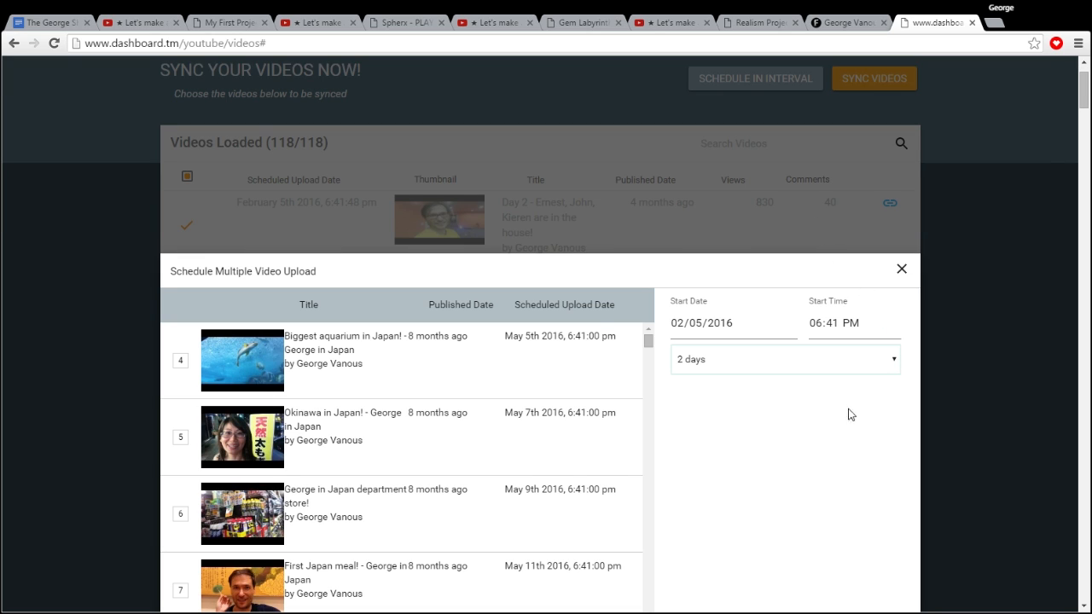
click(783, 358)
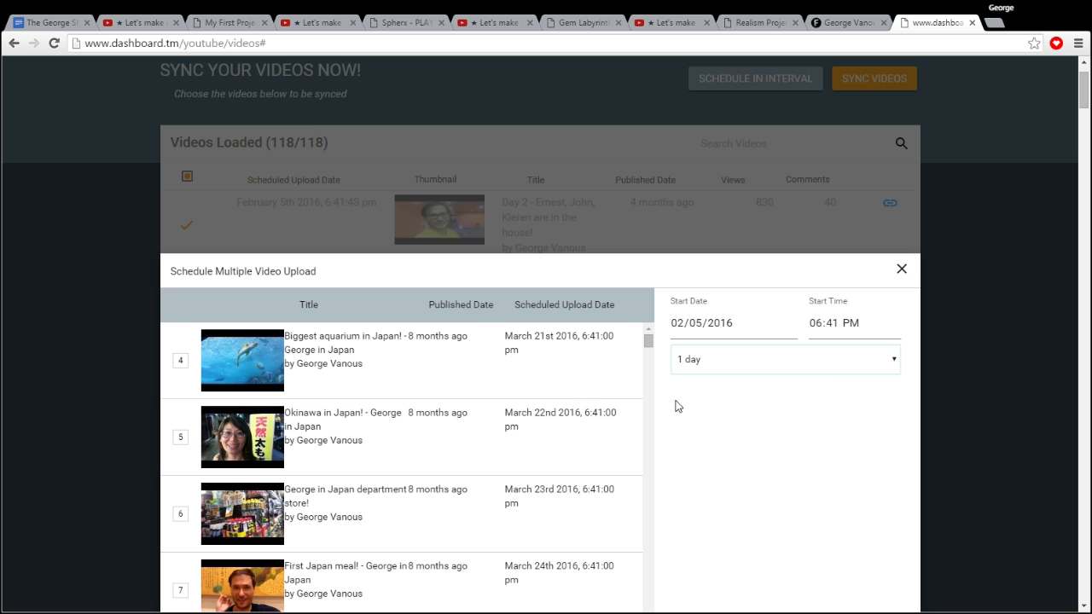
mouse_move(901, 268)
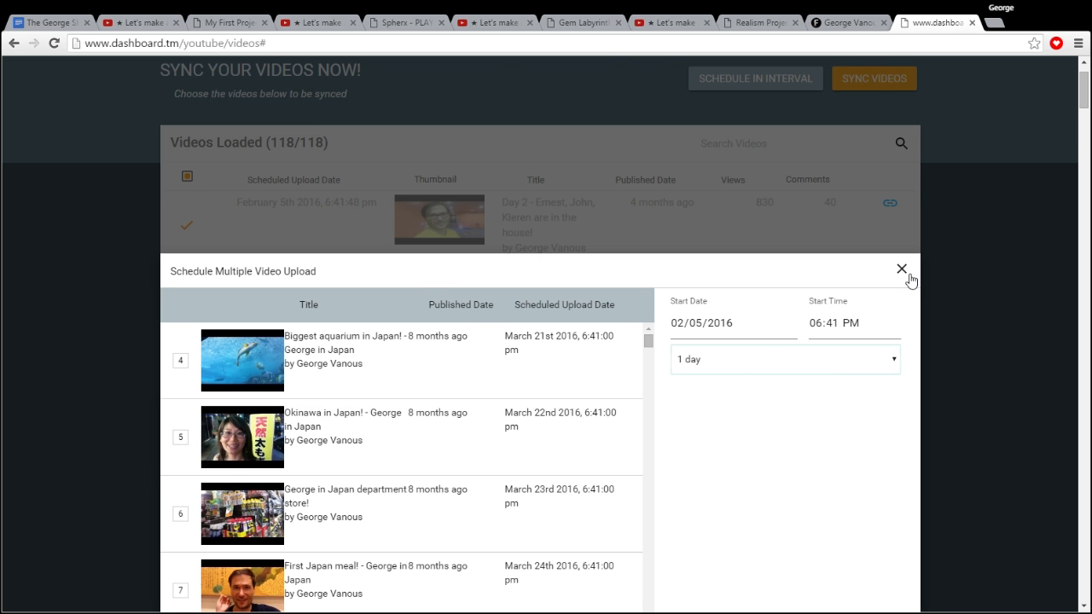
click(873, 79)
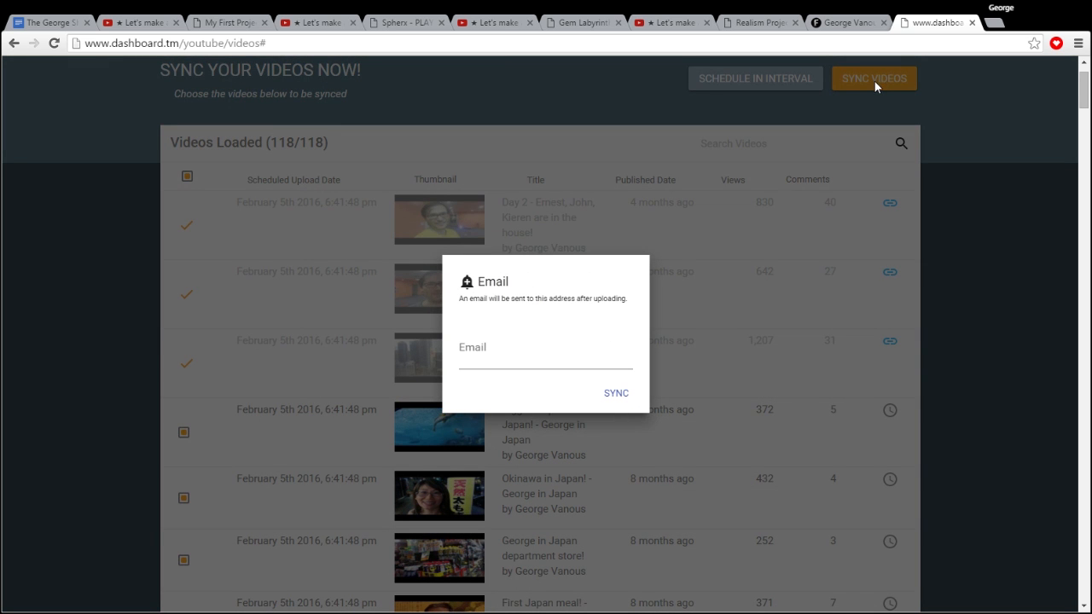
Start syncing the selected videos to Dailymotion, bringing up the post-upload email prompt.
click(545, 348)
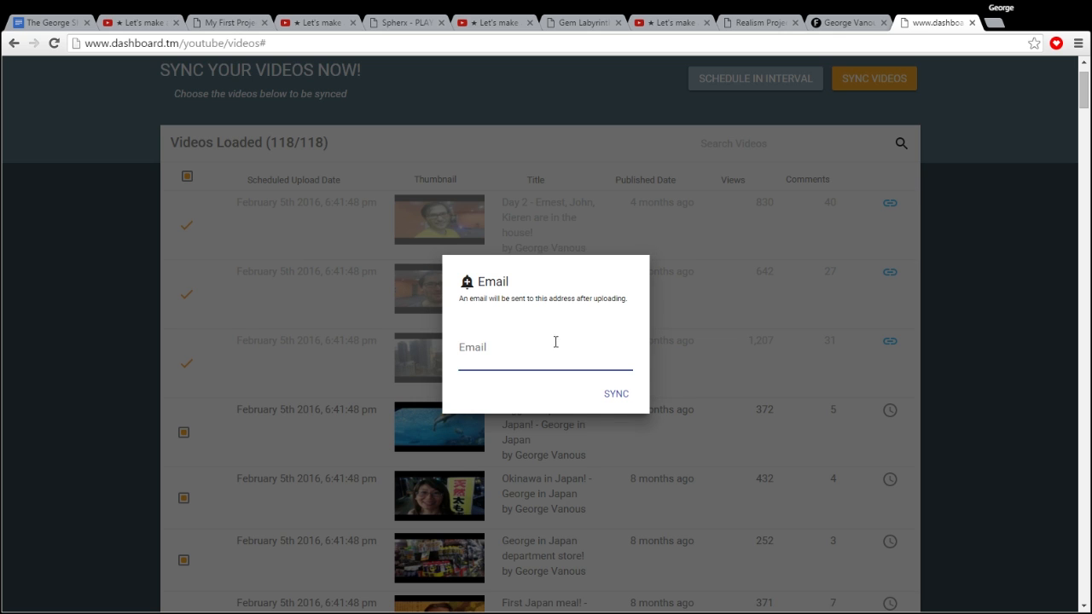
mouse_move(453, 231)
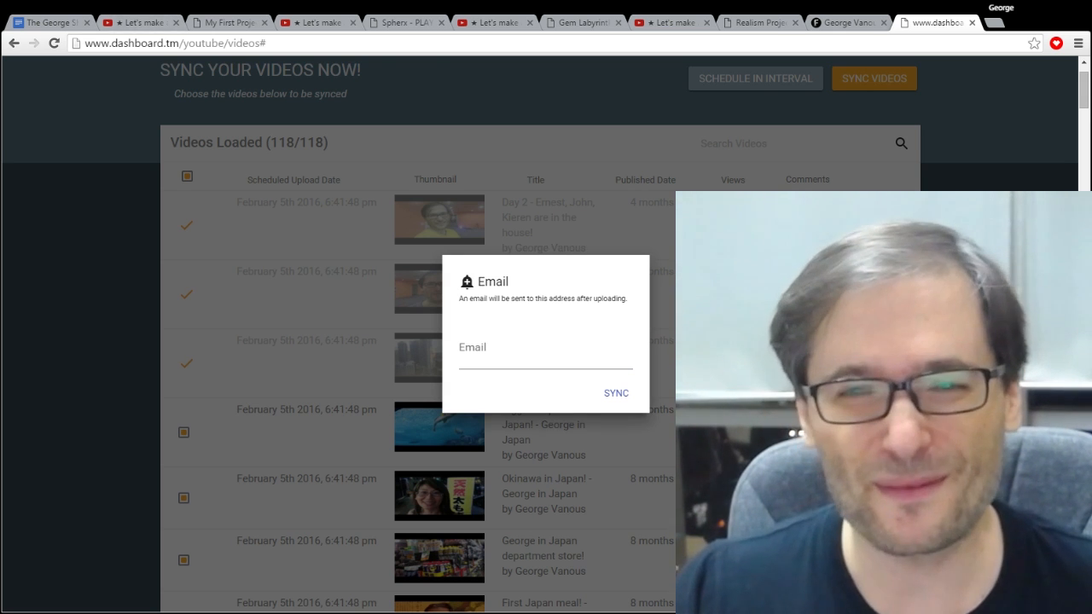
click(222, 44)
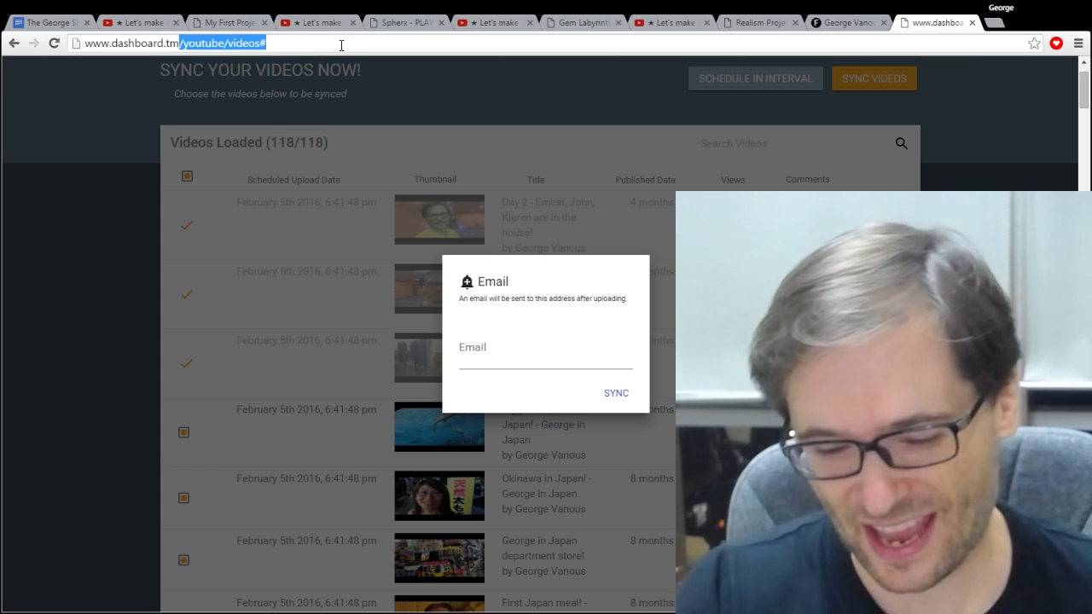